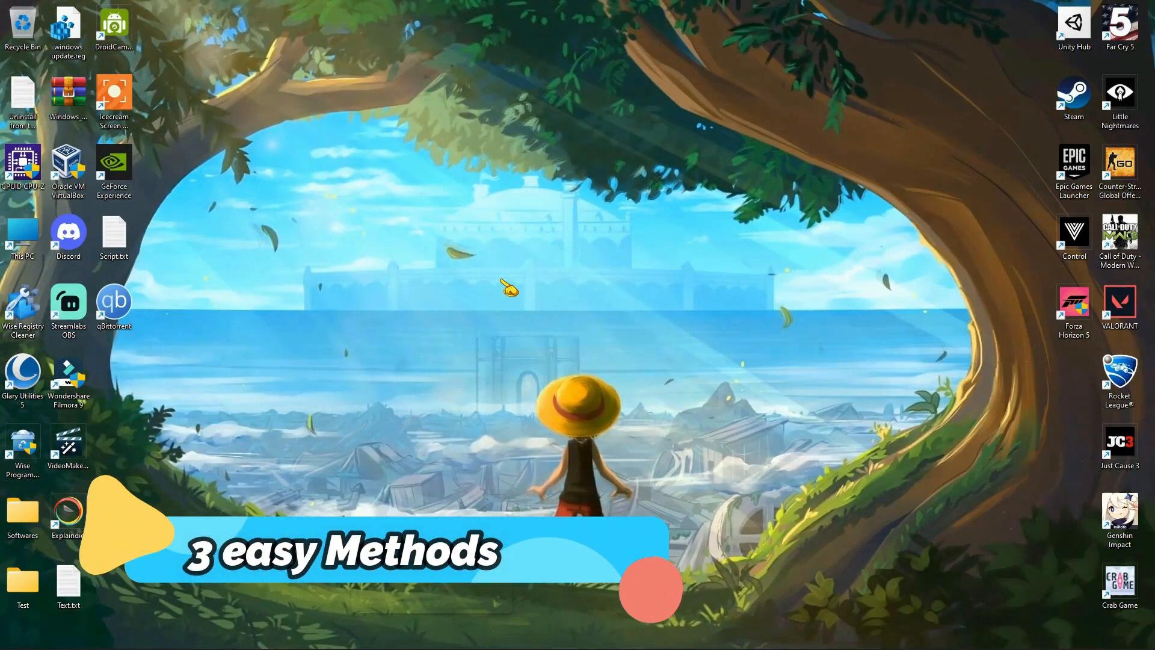
# Search Windows for 'services' and launch the Services app from Best match.
pyautogui.rightClick(507, 287)
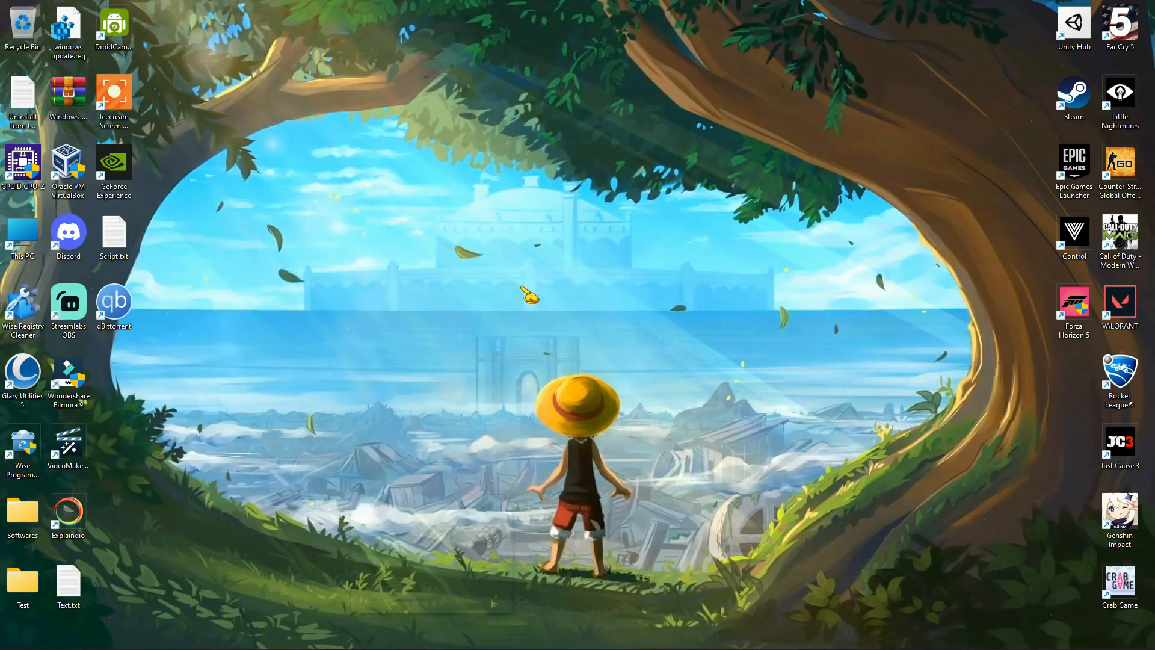
pyautogui.write('services')
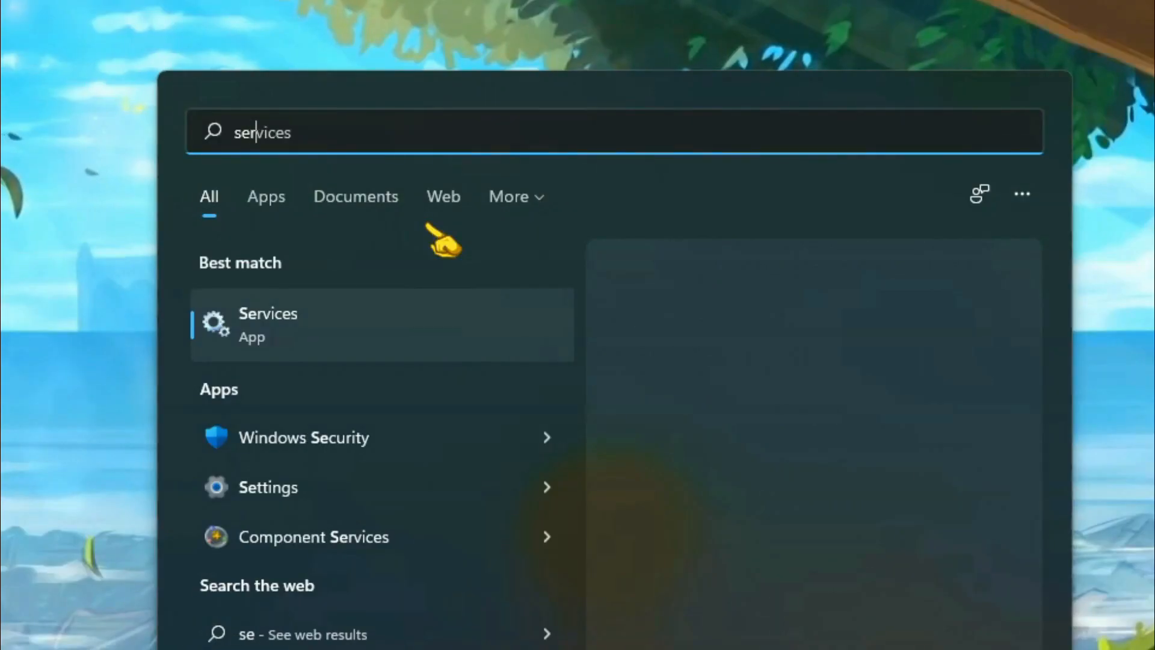
pyautogui.click(267, 323)
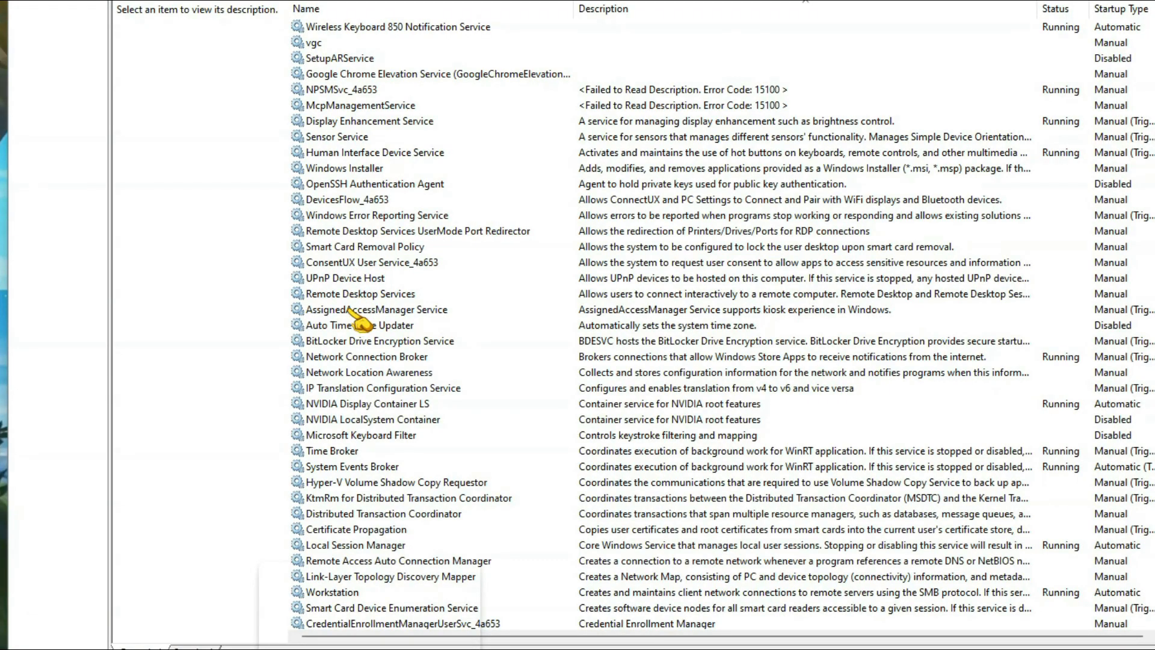
# Review NVIDIA FrameView SDK properties and set NVIDIA LocalSystem Container startup to Automatic.
pyautogui.click(366, 403)
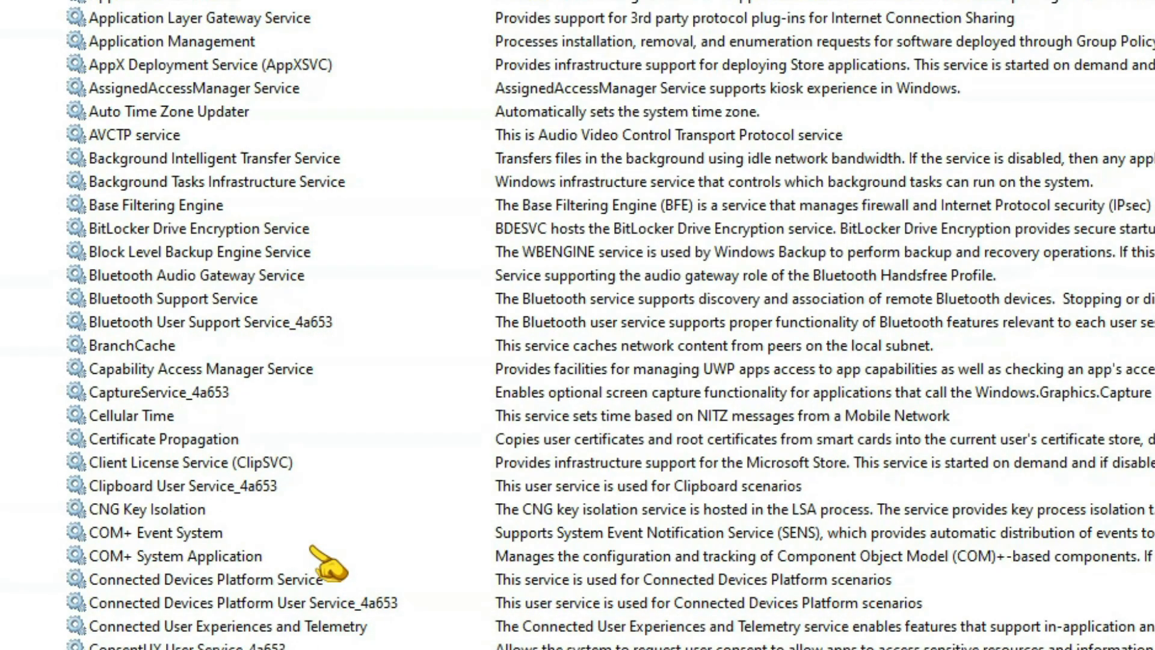
pyautogui.click(147, 509)
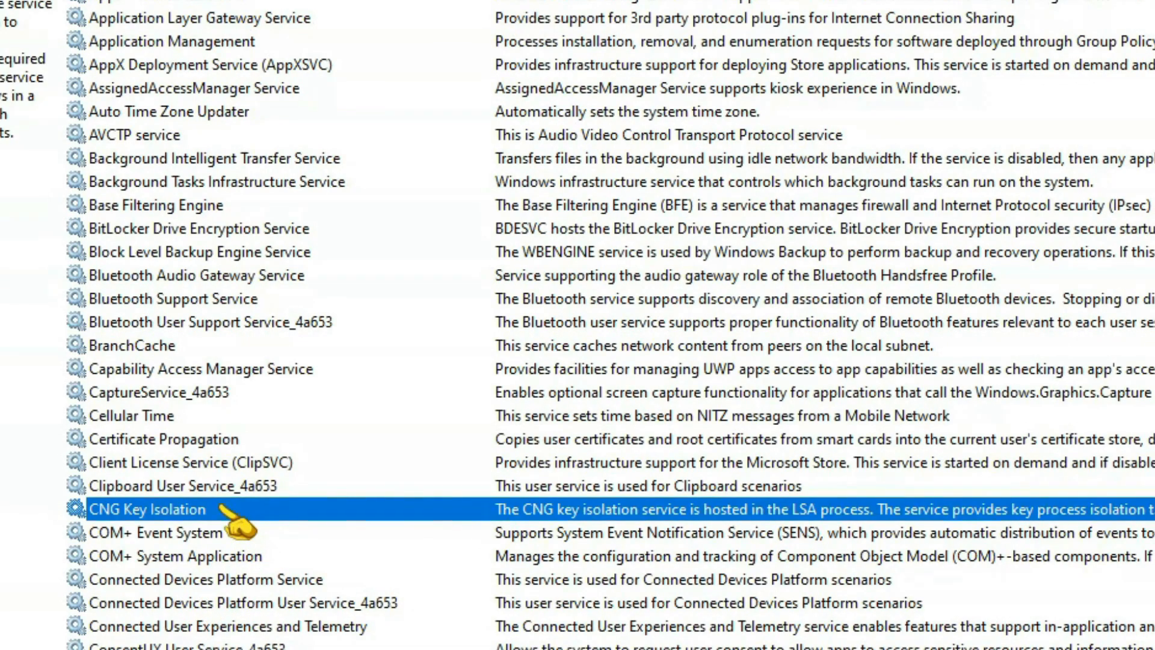
pyautogui.scroll(-3)
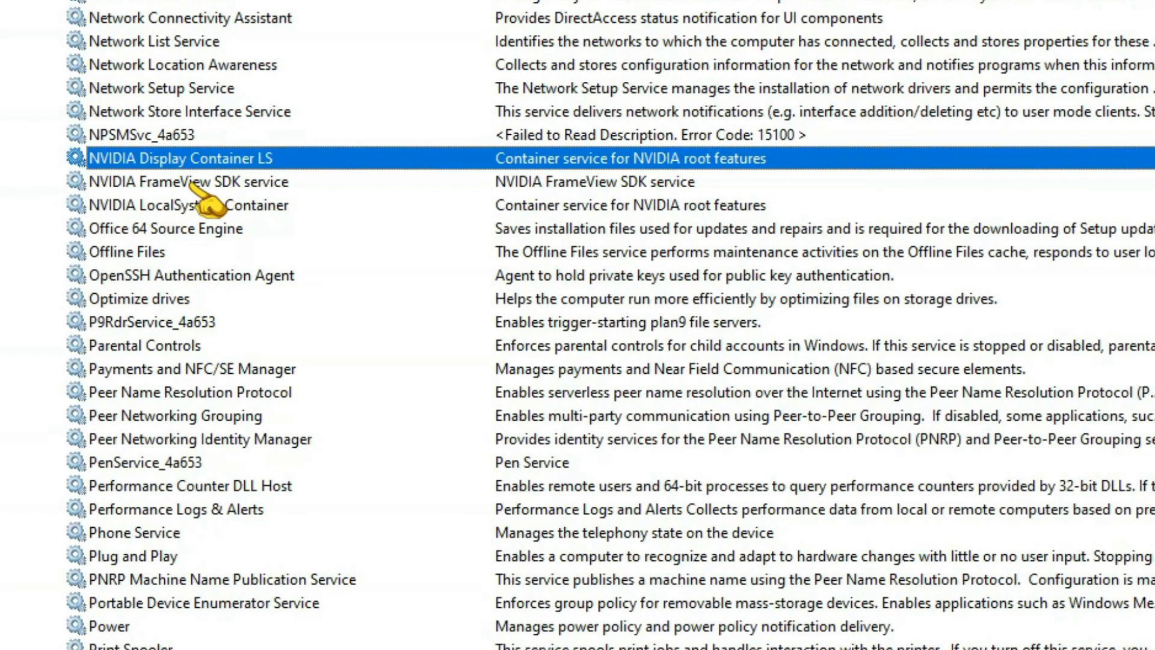
pyautogui.doubleClick(185, 182)
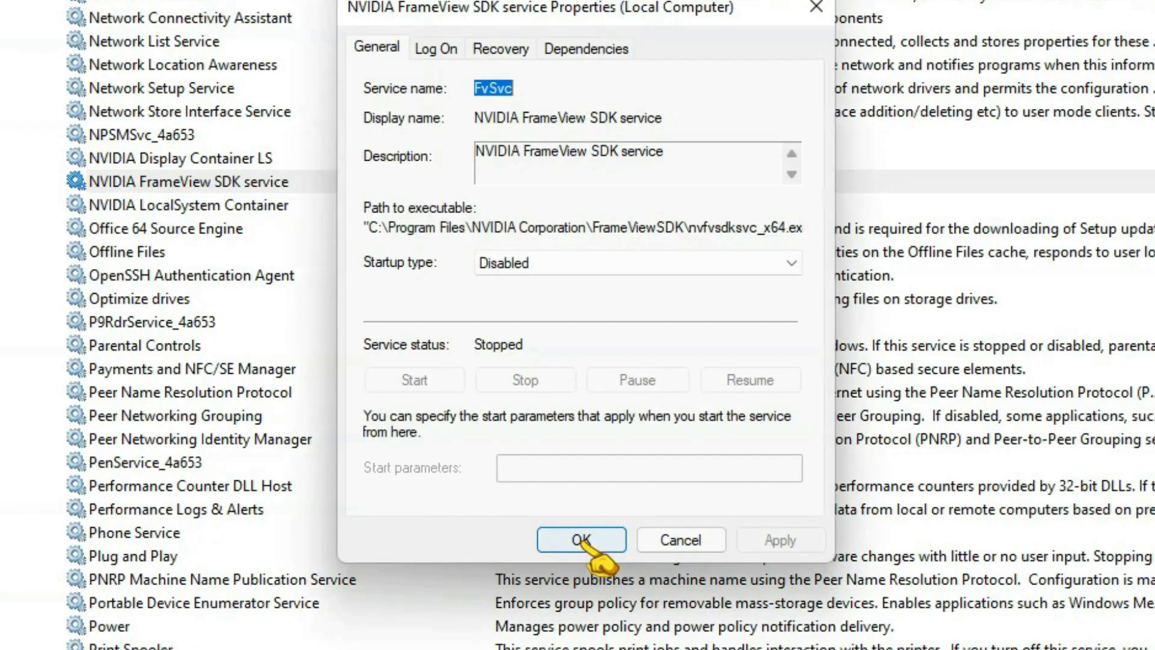
pyautogui.click(635, 263)
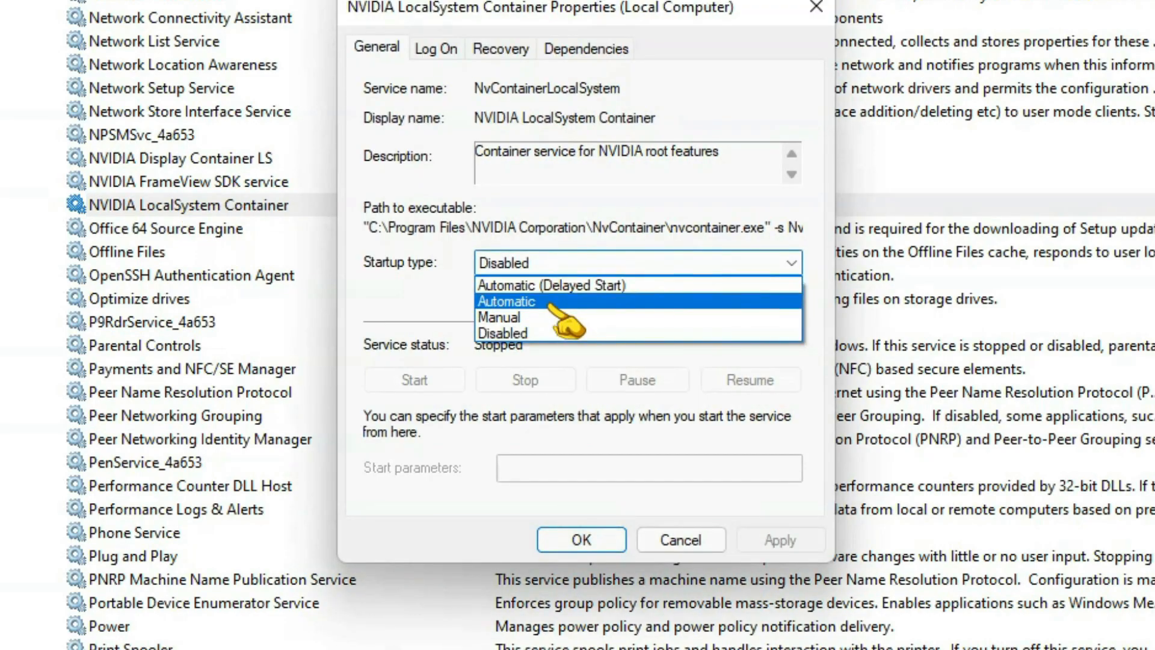
pyautogui.click(681, 539)
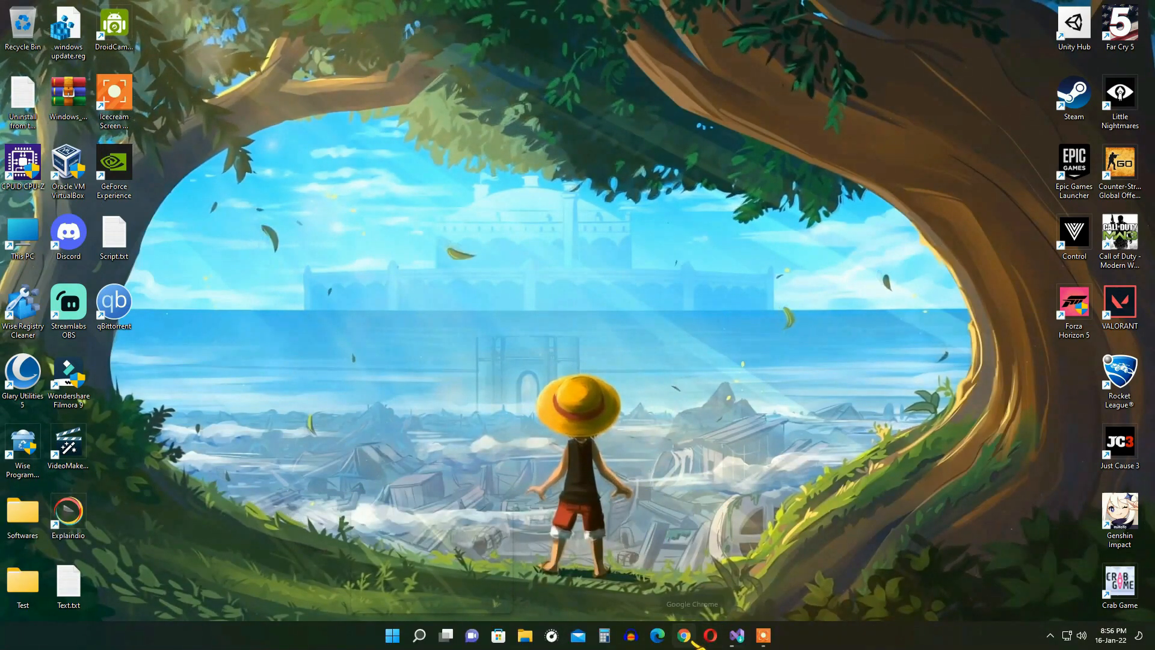
# Launch Chrome from the taskbar and start searching for nvidia drivers.
pyautogui.click(684, 636)
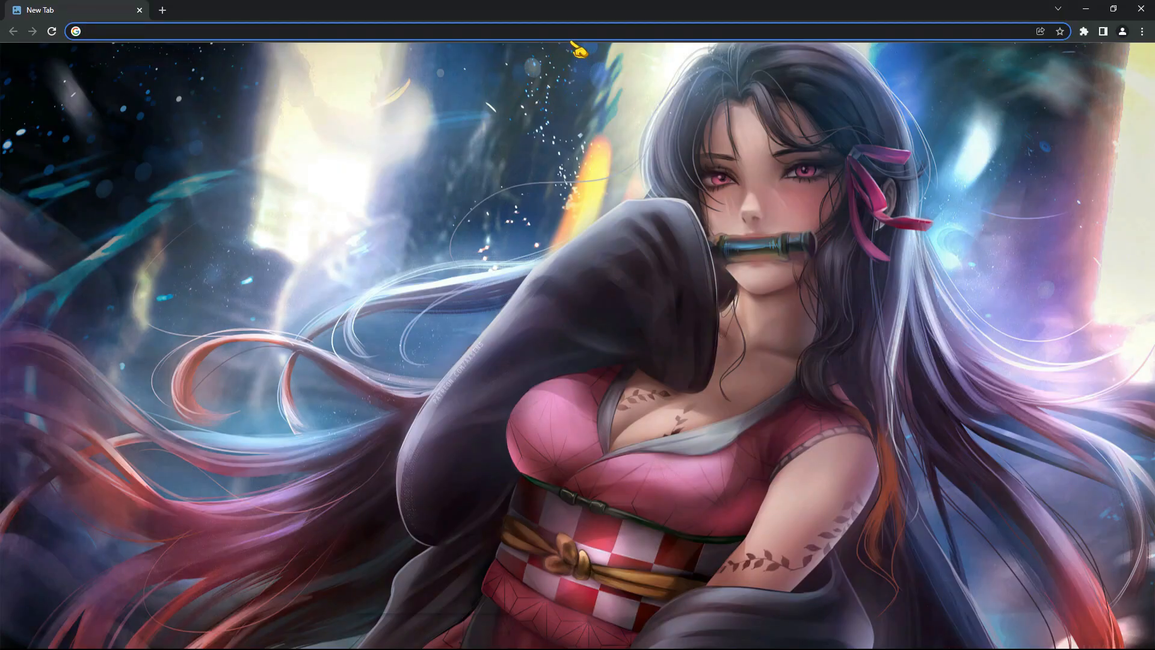
pyautogui.write('nv')
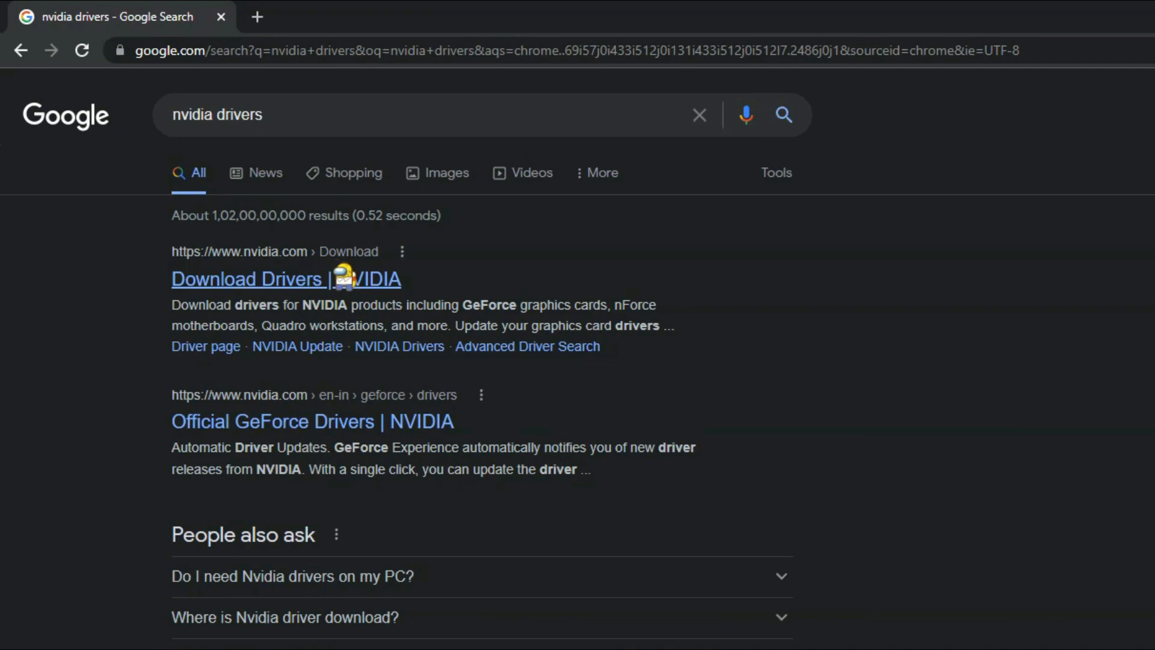
# Follow the 'Download Drivers | NVIDIA' result to the driver download form.
pyautogui.click(248, 278)
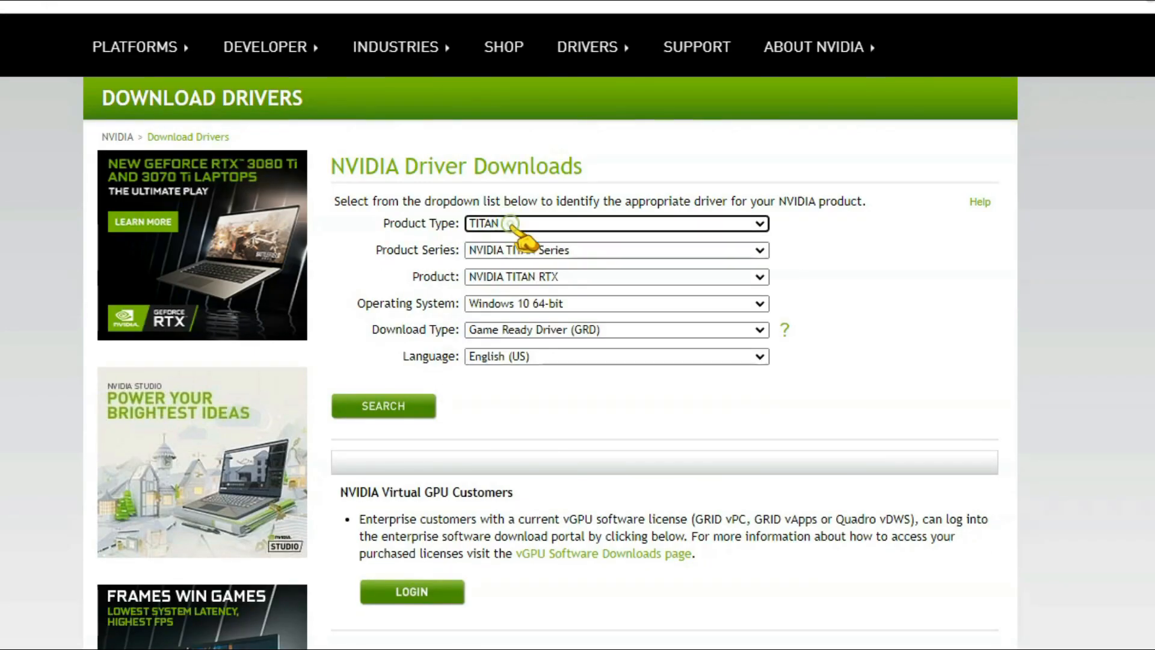
pyautogui.moveTo(622, 365)
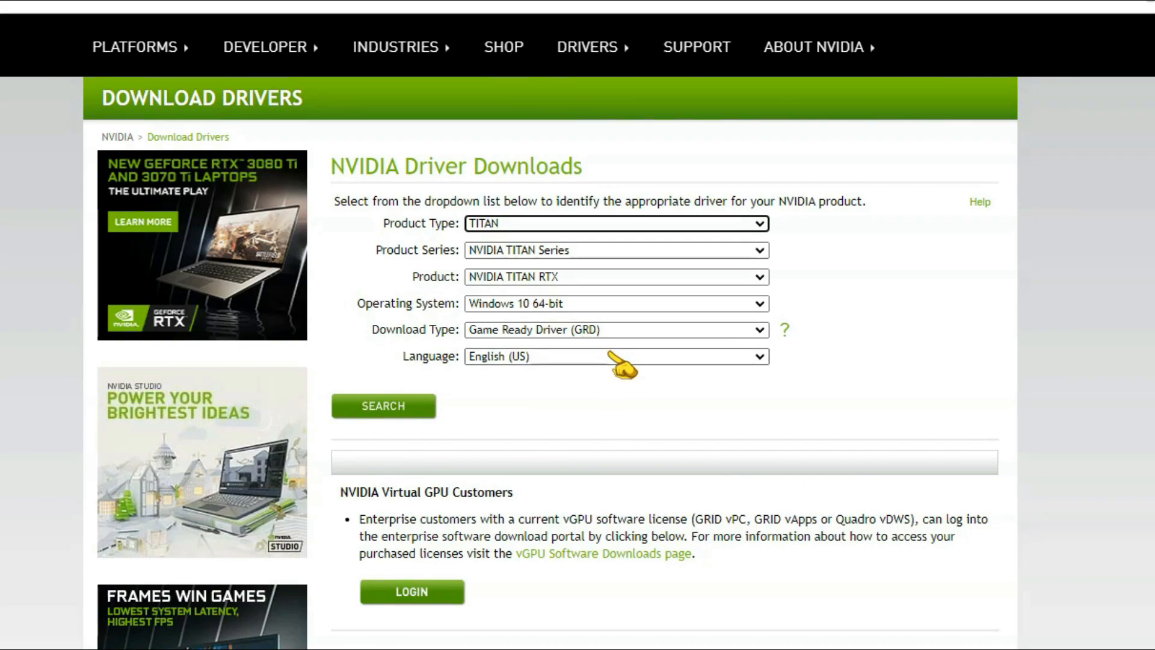
pyautogui.moveTo(704, 448)
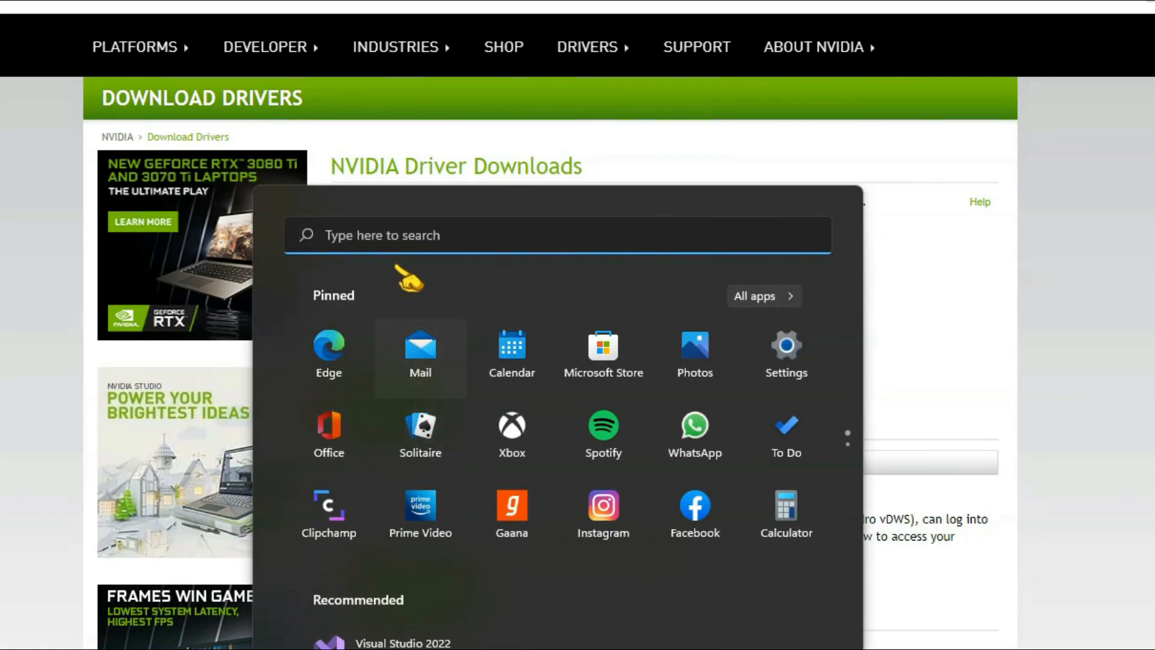
pyautogui.write('task Manager')
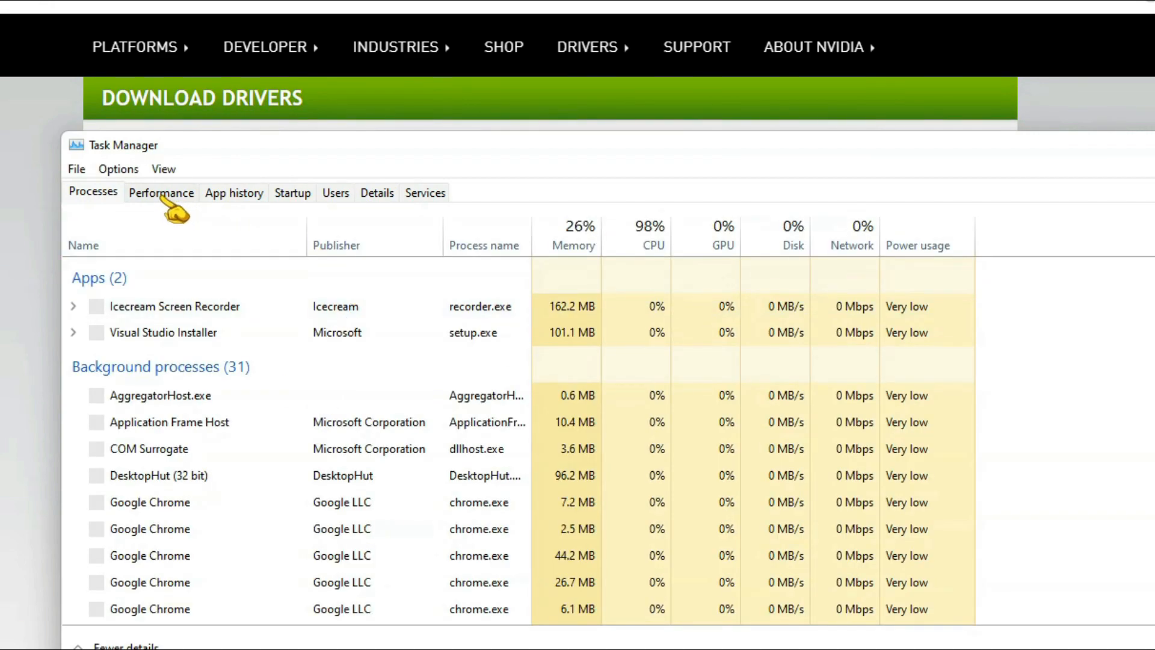
pyautogui.click(160, 193)
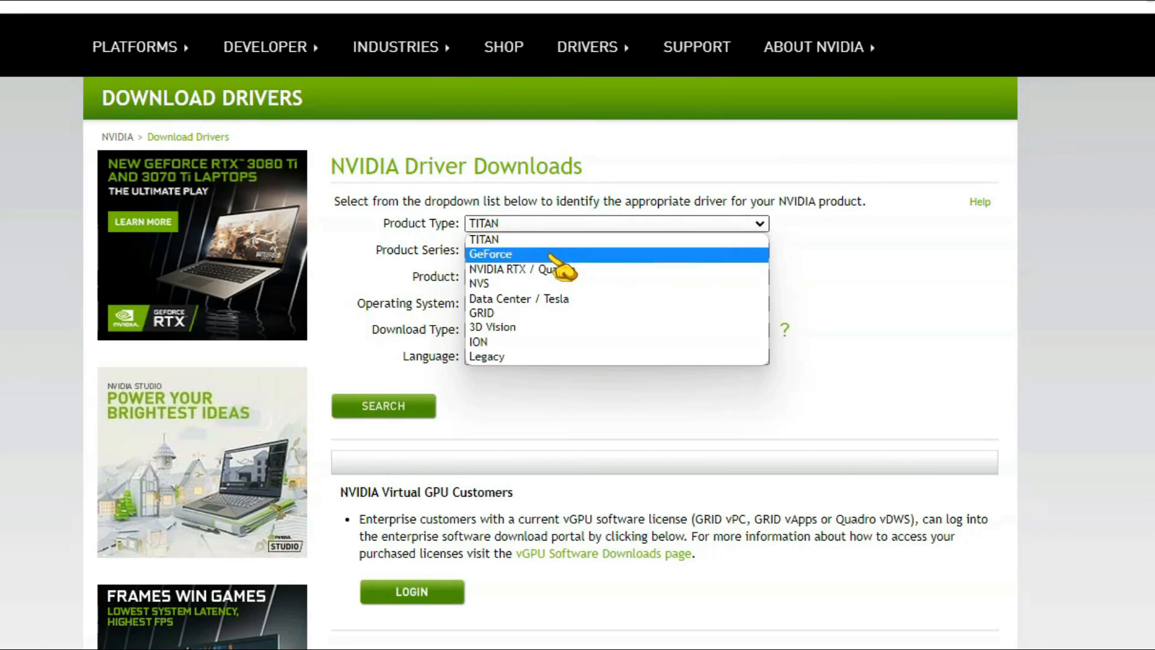
# Select GeForce product type and Windows 11, then search for the matching driver.
pyautogui.click(490, 254)
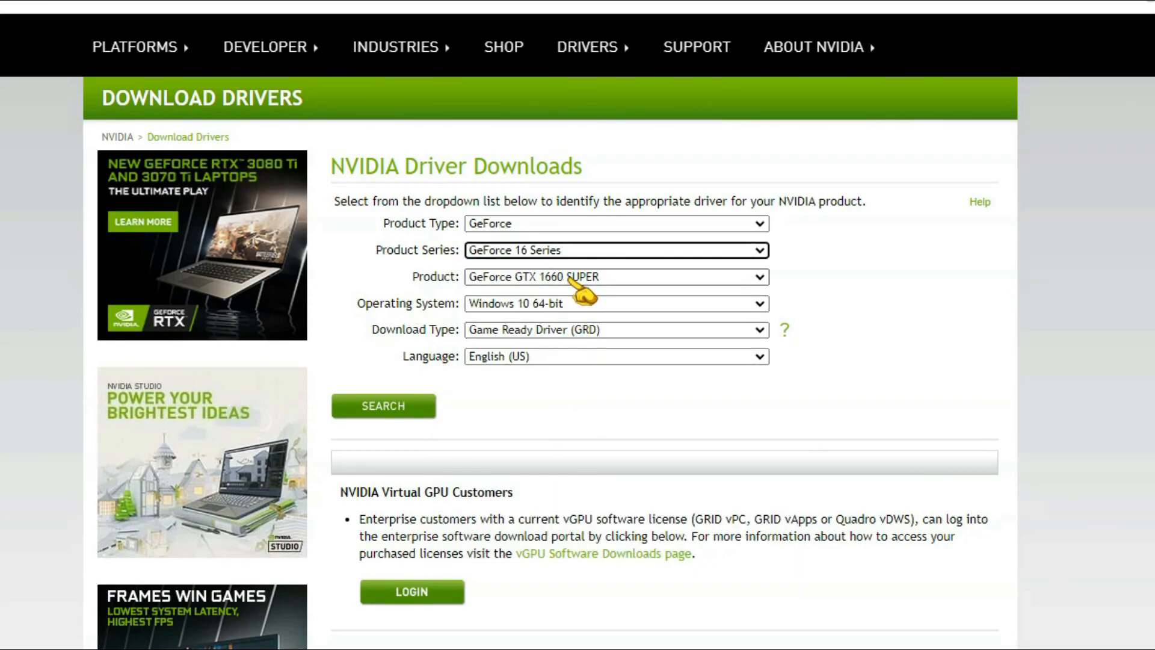
pyautogui.click(615, 303)
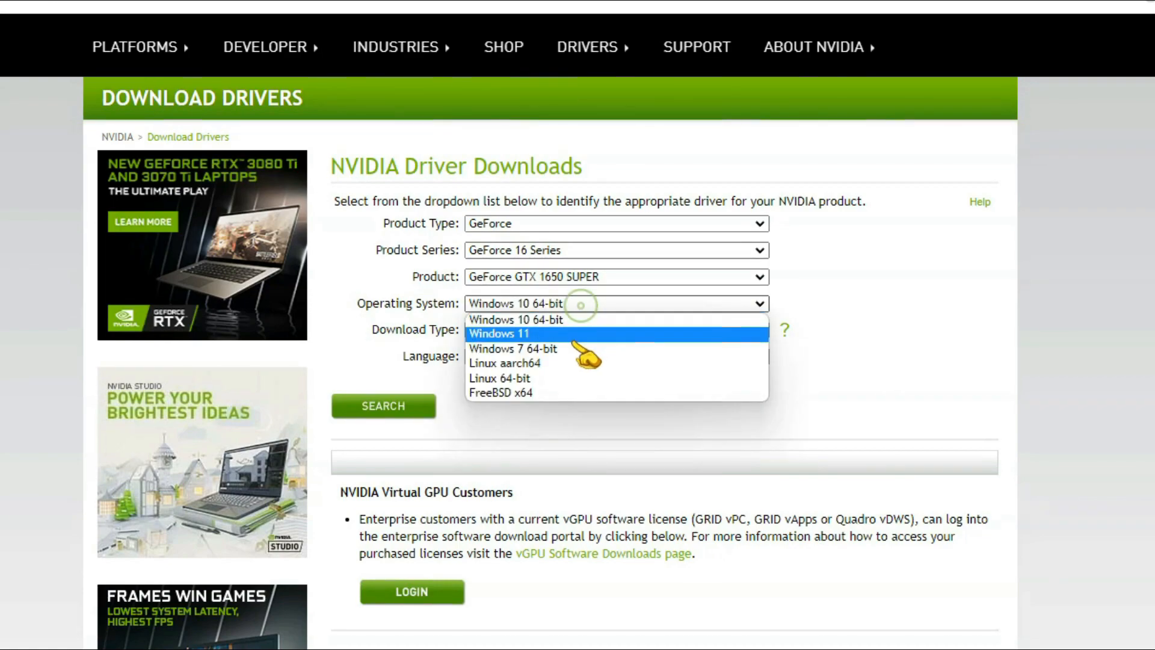
pyautogui.click(498, 333)
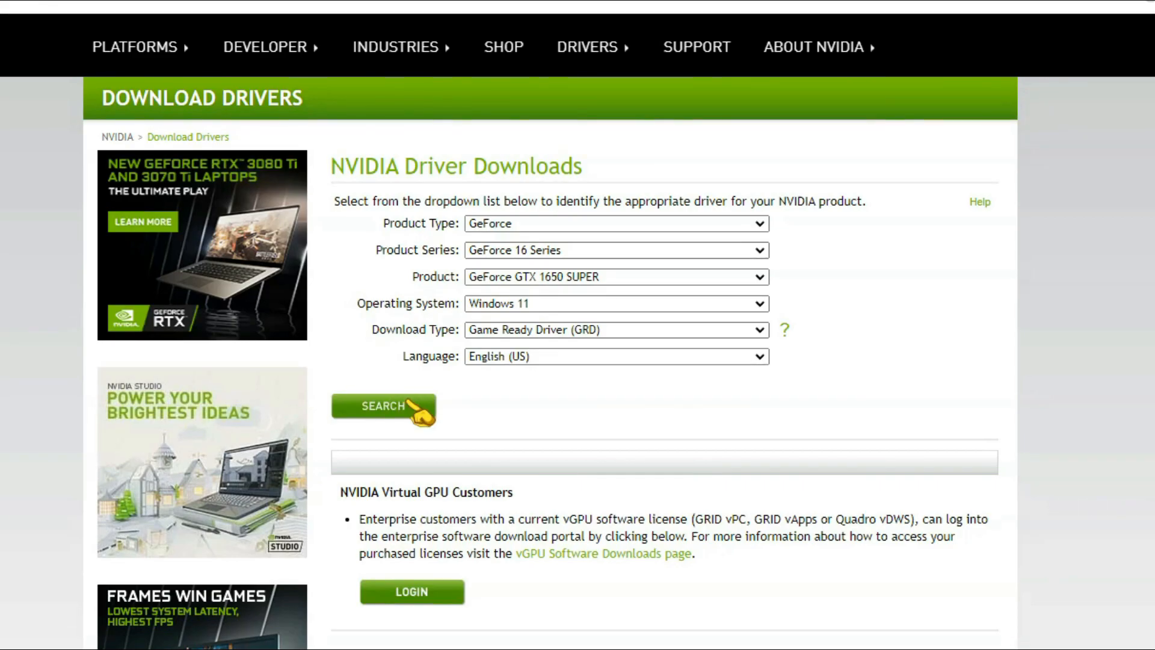
pyautogui.click(383, 407)
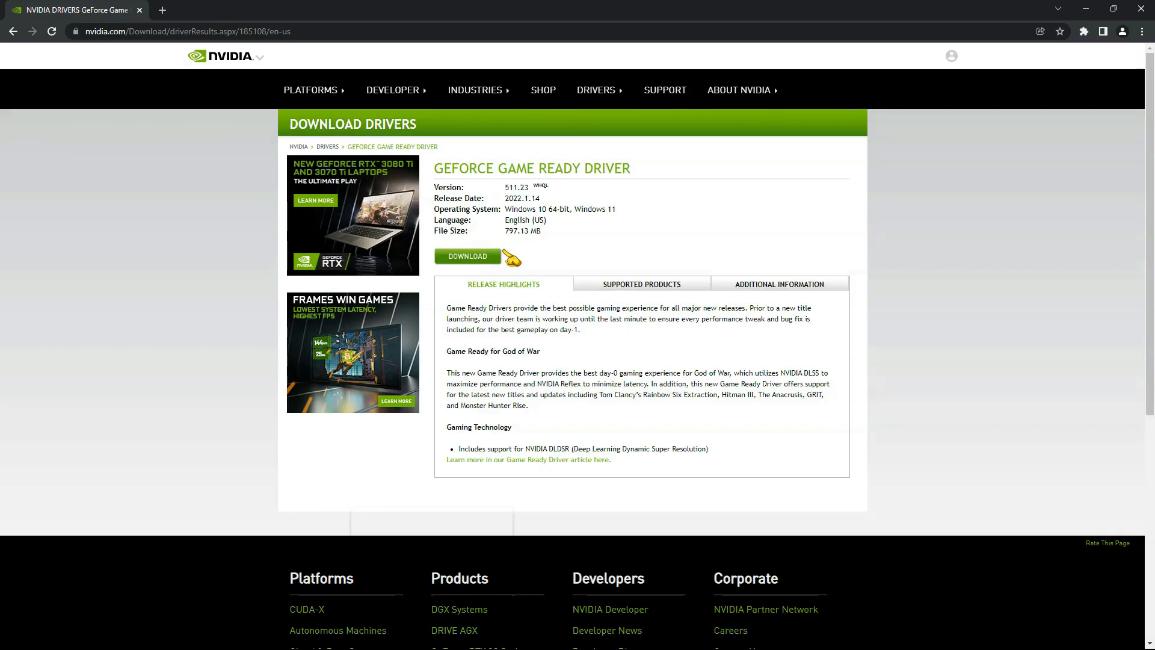
pyautogui.moveTo(569, 264)
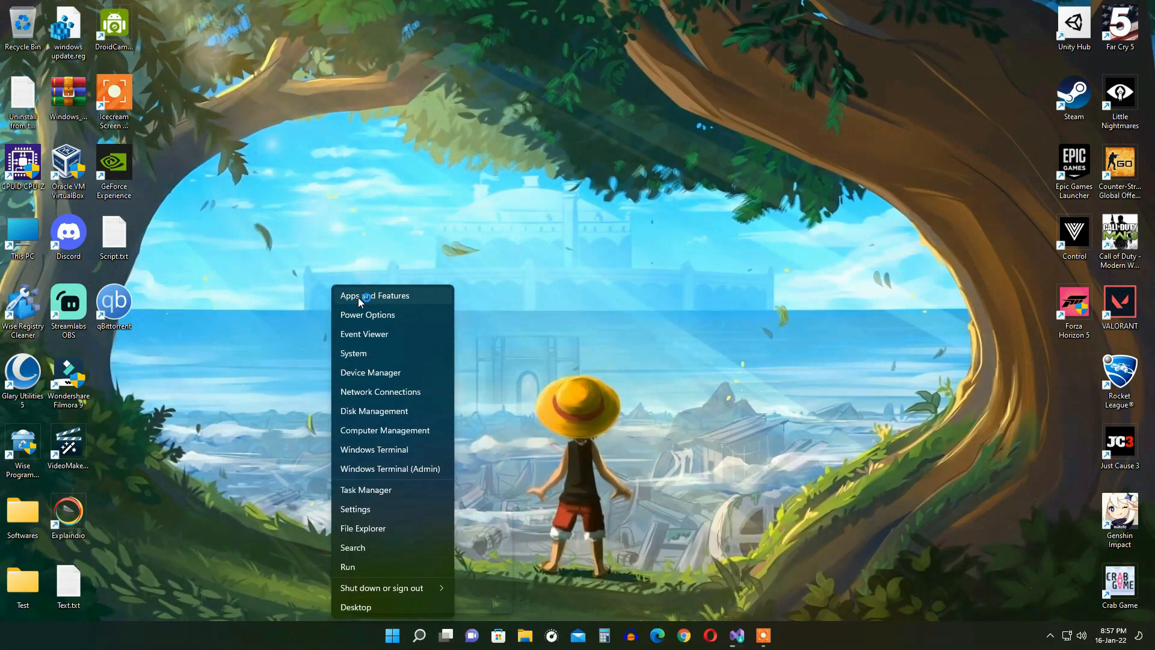
# Filter the installed apps list by 'geforce' to find NVIDIA GeForce Experience.
pyautogui.click(375, 296)
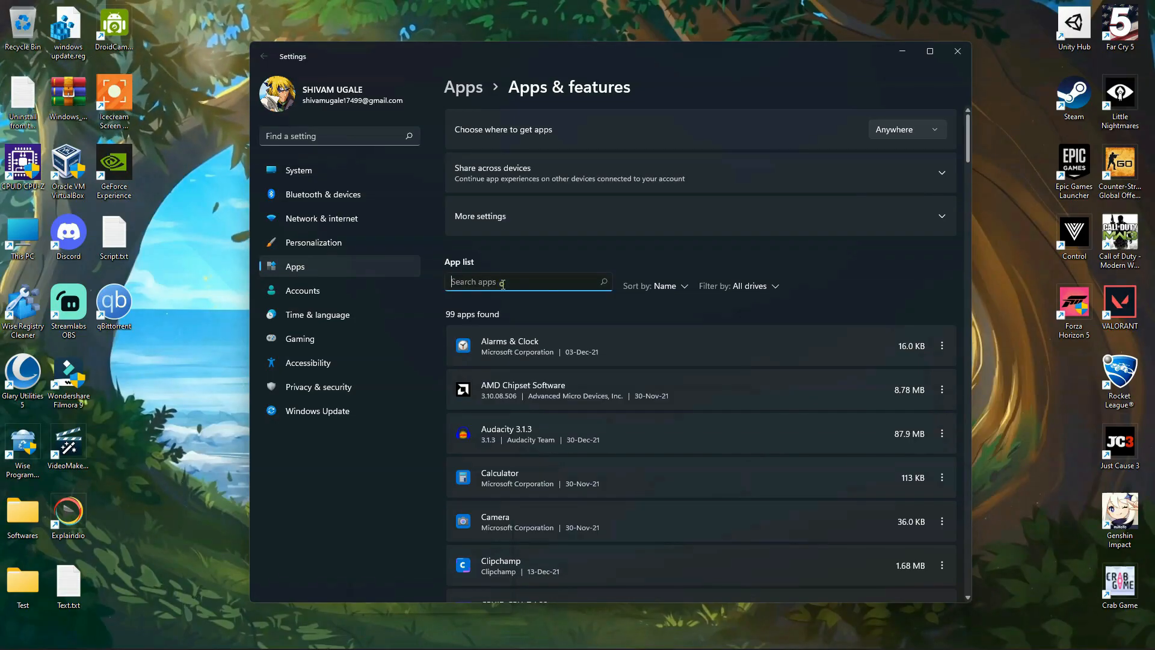
pyautogui.write('geforce')
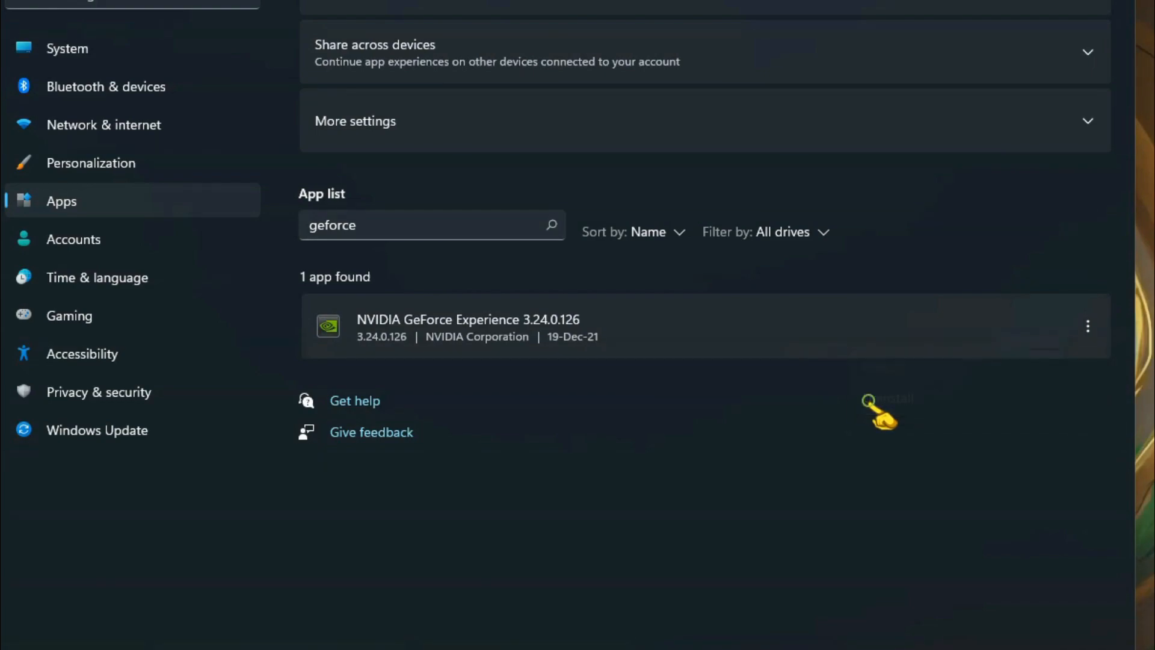
pyautogui.moveTo(506, 444)
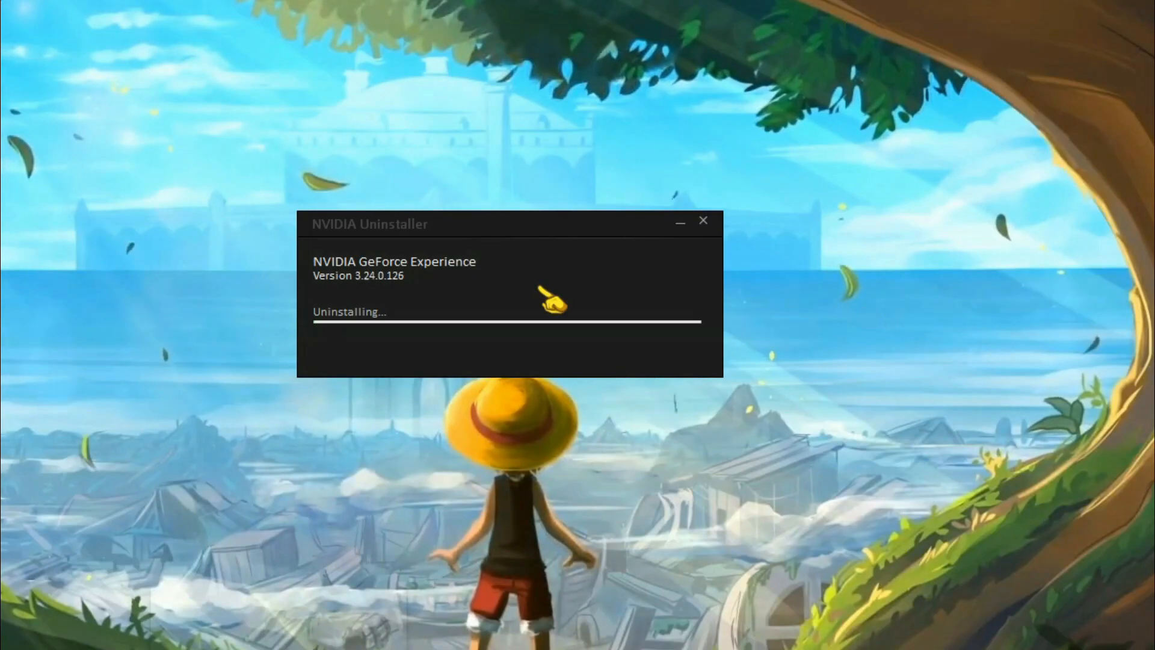
pyautogui.moveTo(530, 356)
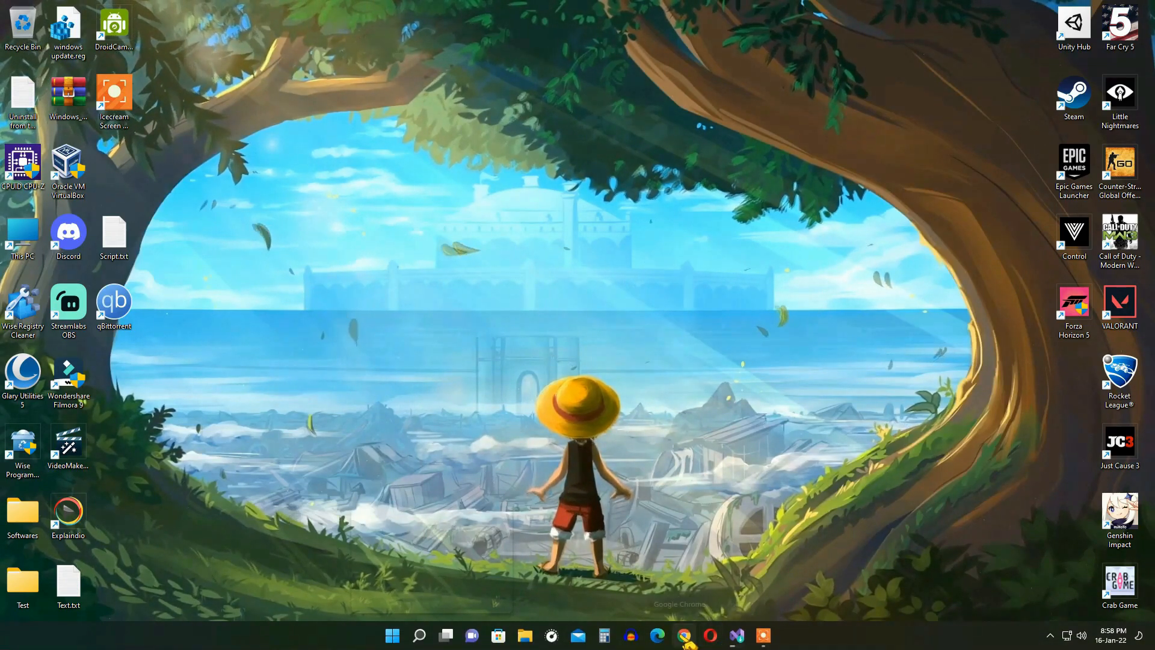
# Search Chrome for geforce experience download and go to NVIDIA's download page.
pyautogui.click(656, 636)
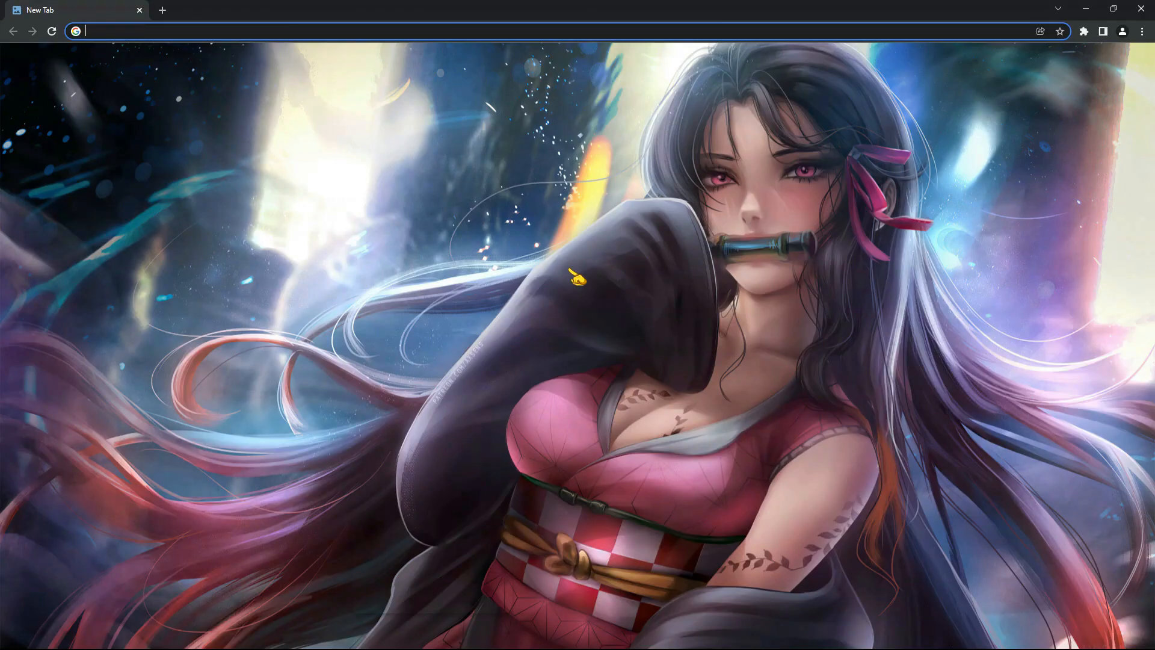
pyautogui.write('geforce now')
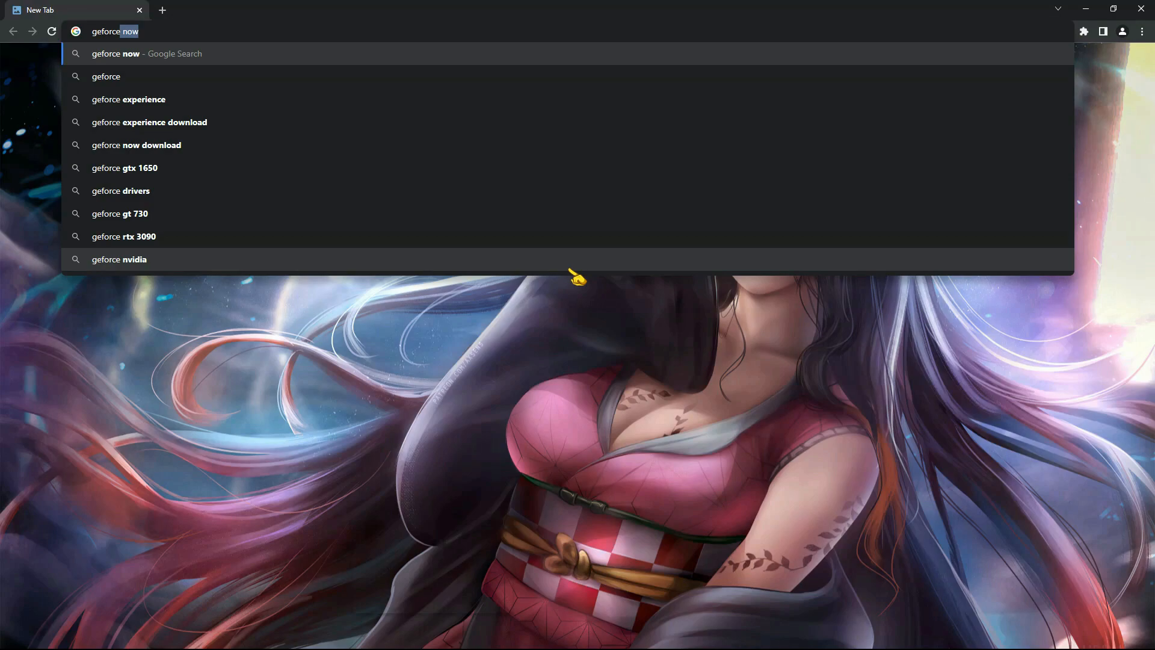
pyautogui.click(150, 122)
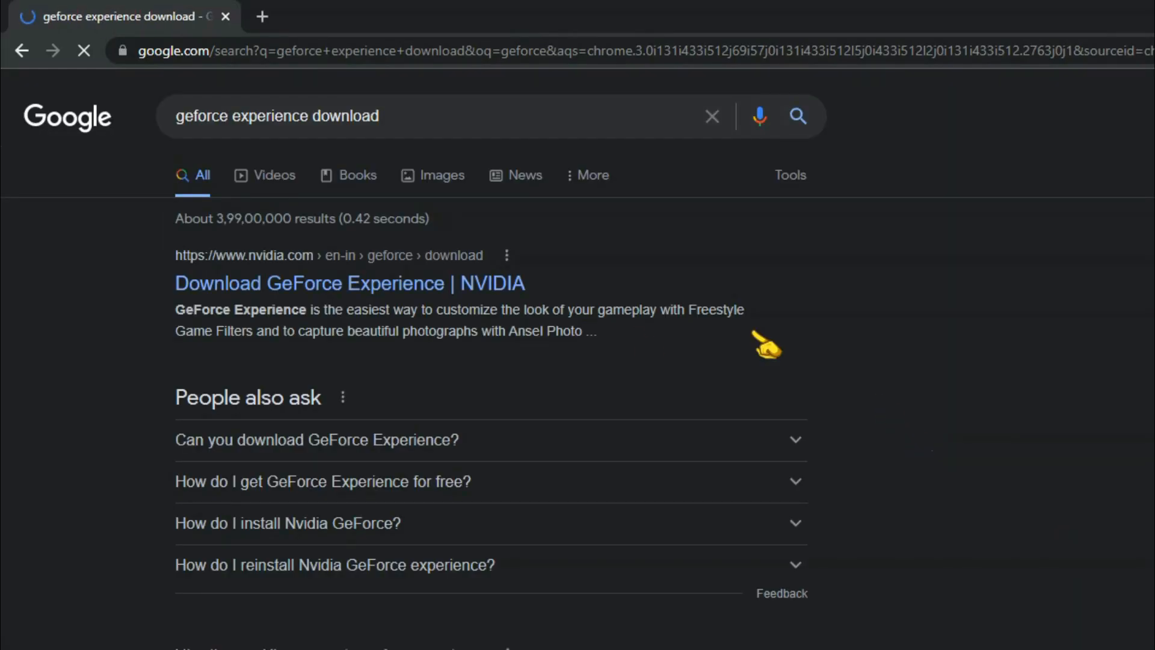
pyautogui.click(349, 282)
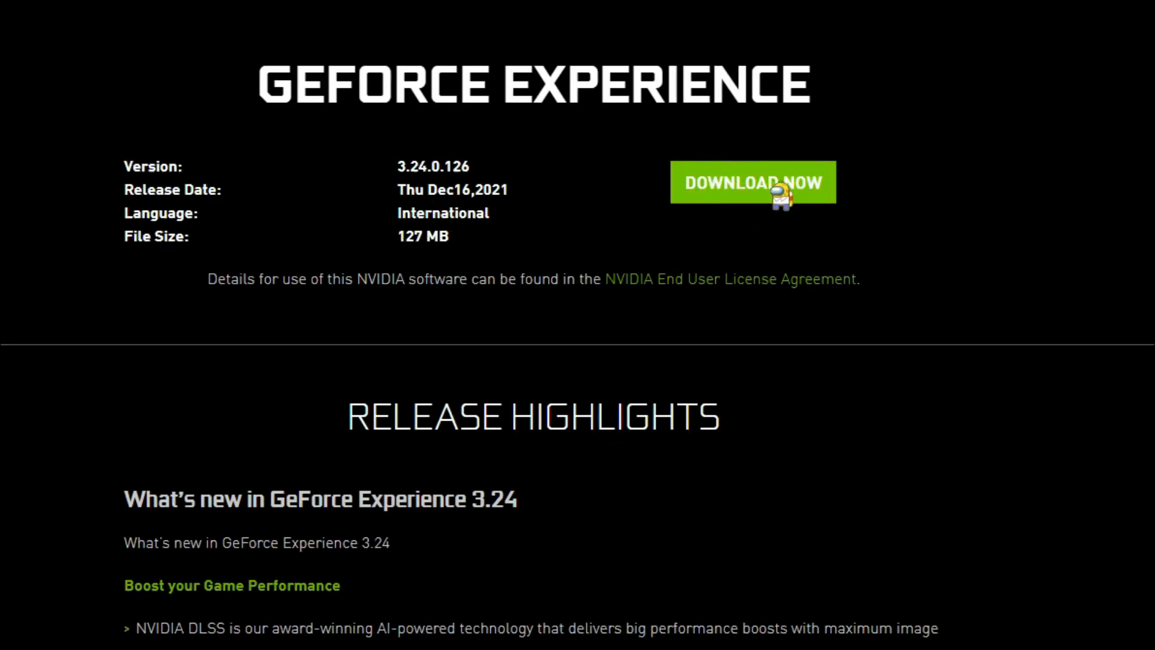
pyautogui.moveTo(486, 177)
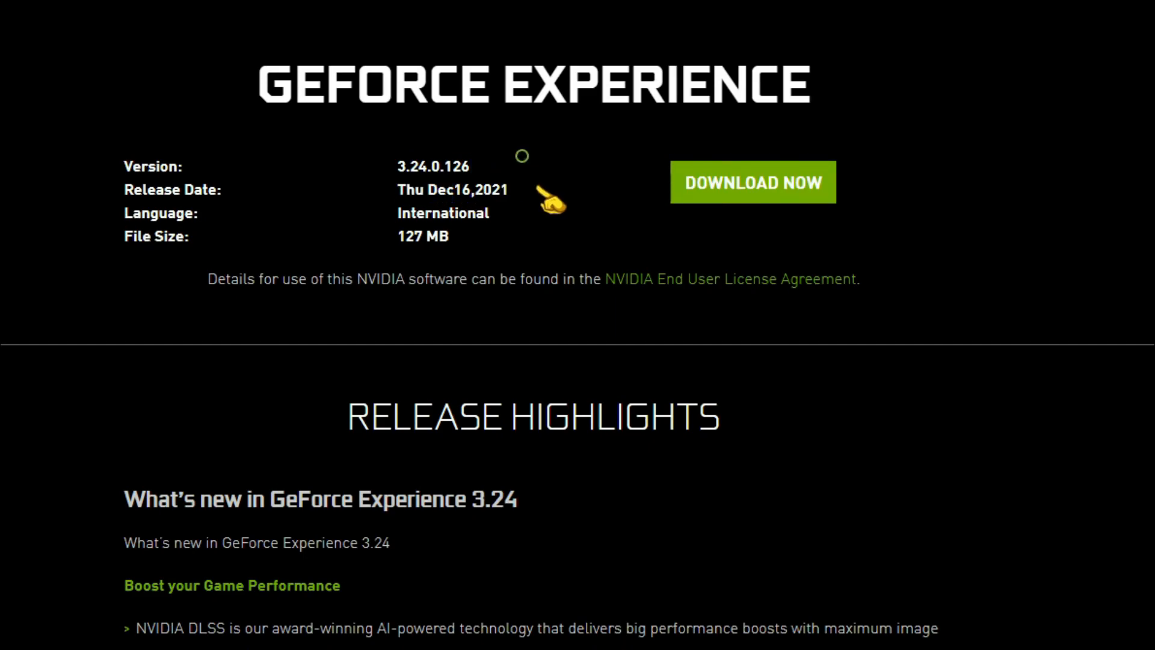
# Download the GeForce Experience 3.24.0.126 installer via Download Now.
pyautogui.click(753, 182)
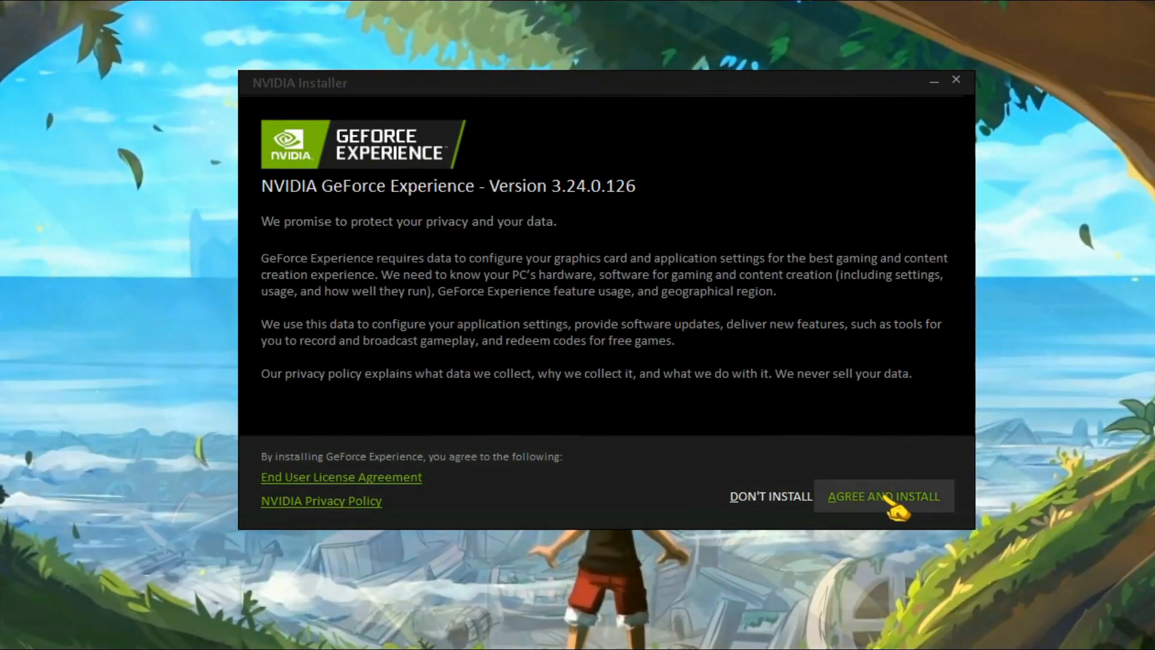
# Agree to the terms and install GeForce Experience 3.24.0.126.
pyautogui.click(883, 496)
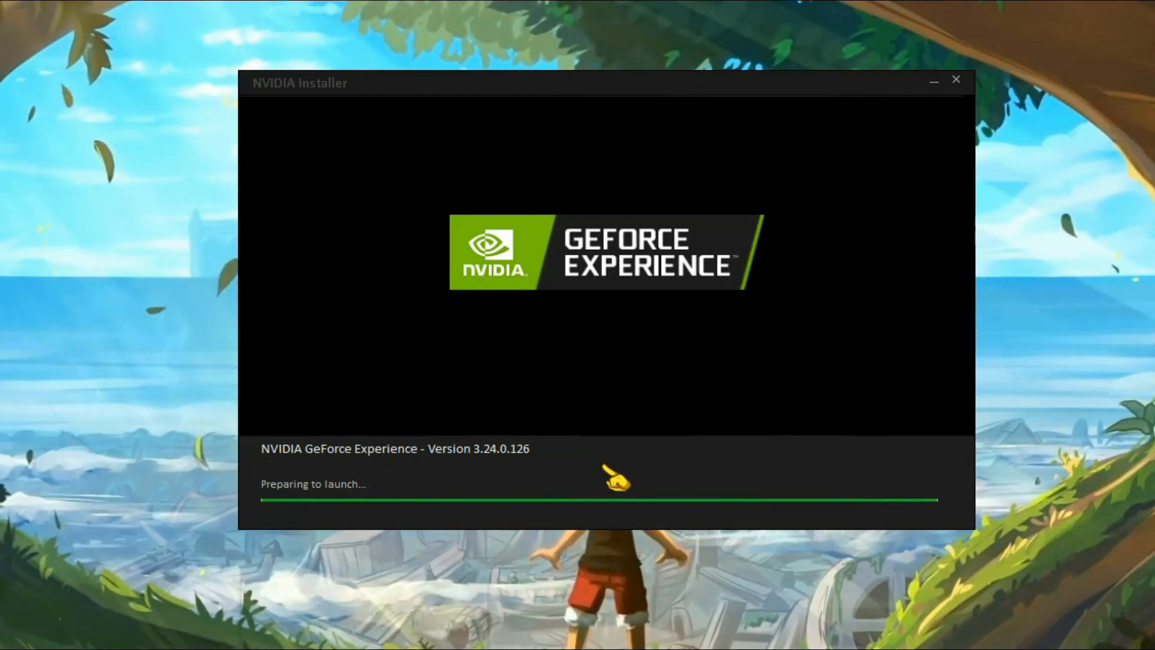
pyautogui.moveTo(659, 462)
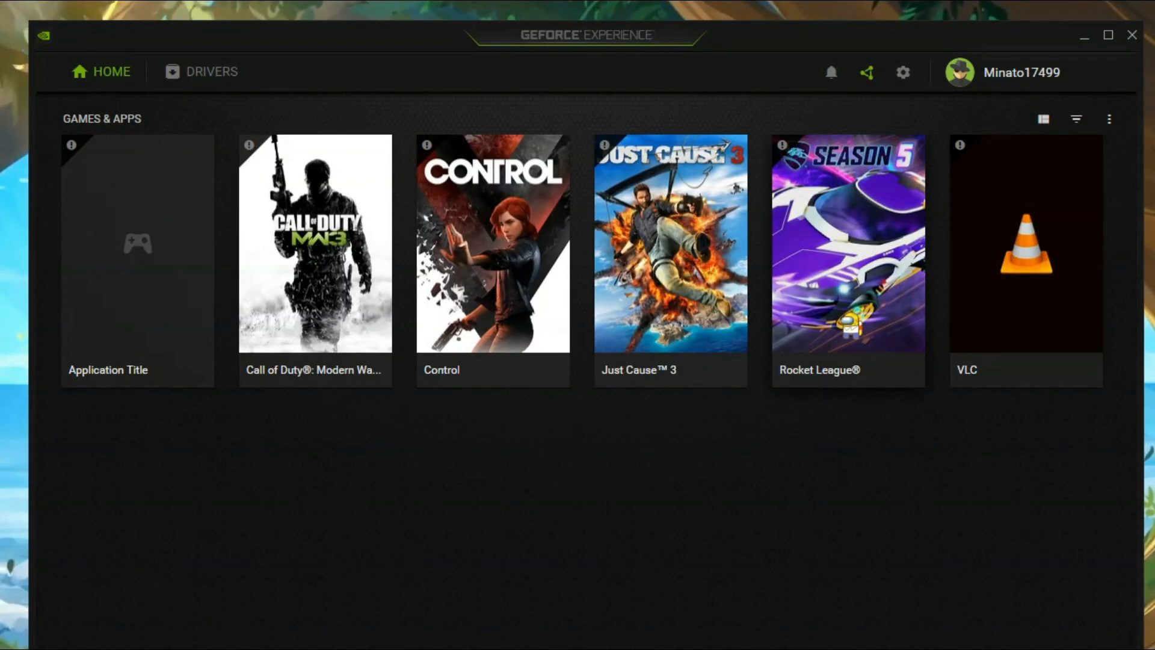
# Switch GeForce Experience to the Drivers view listing Game Ready Driver 511.23.
pyautogui.click(211, 71)
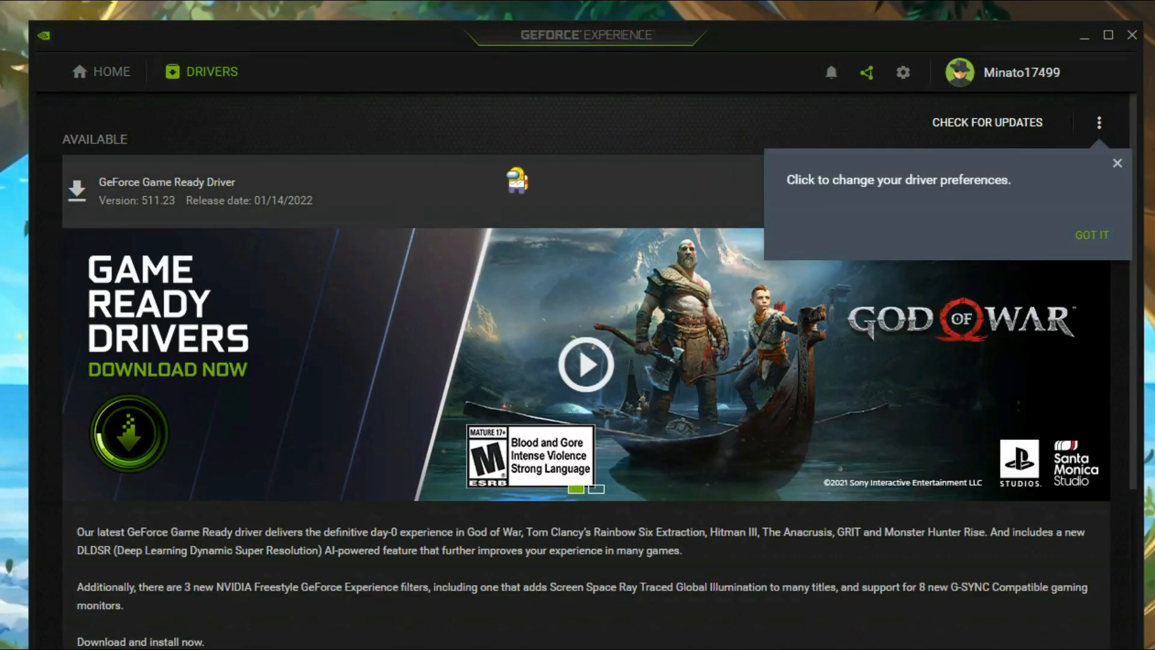